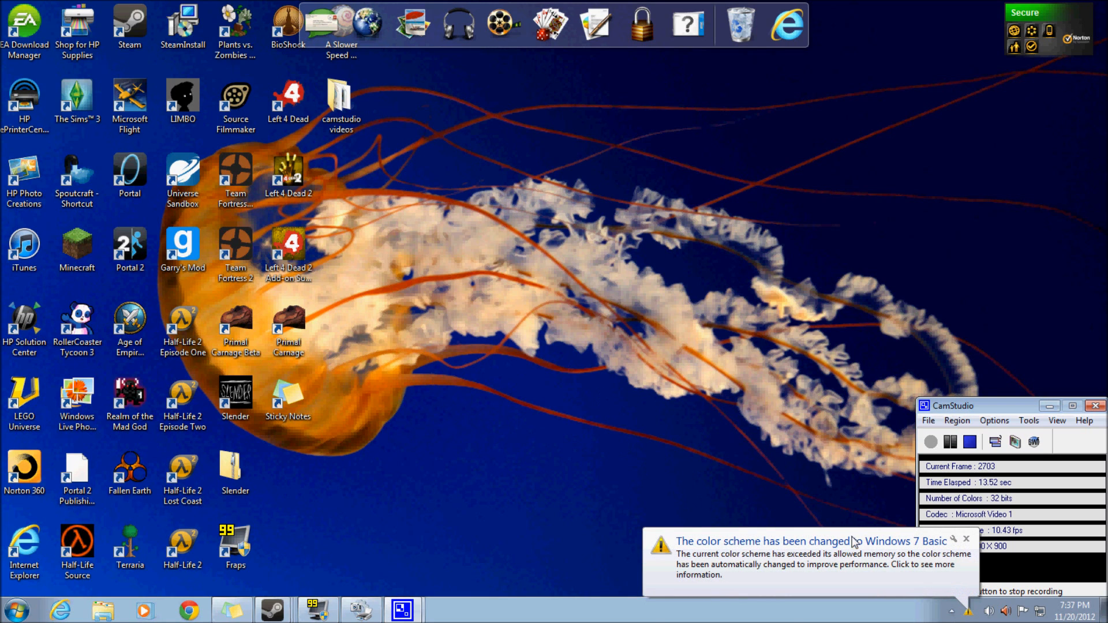
Step: Dismiss the balloon saying the colour scheme changed to Windows 7 Basic
click(966, 539)
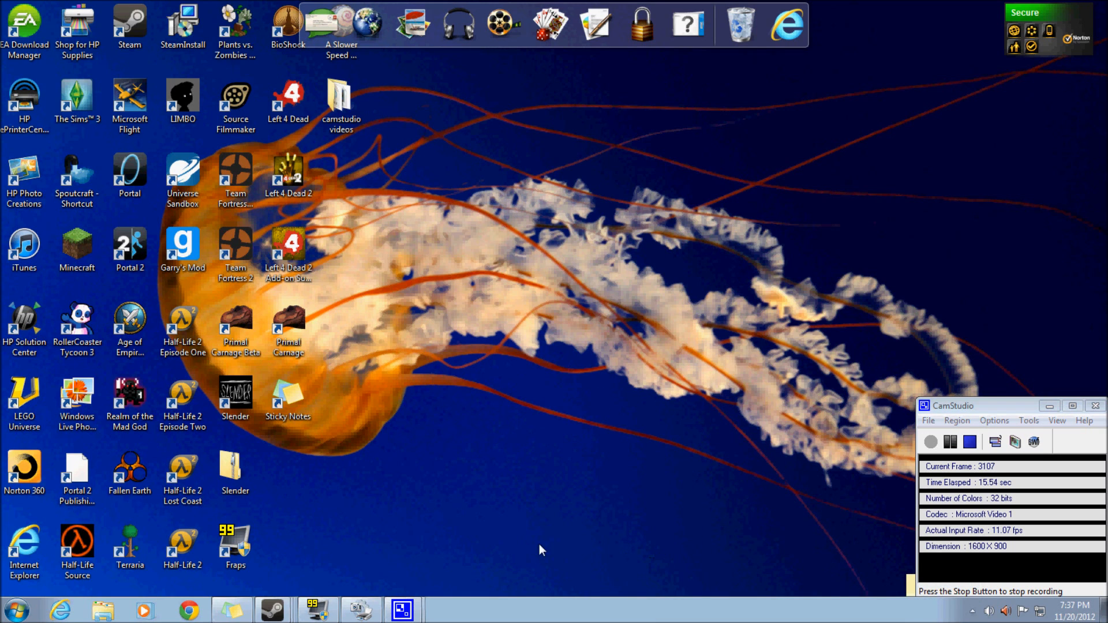
mouse_move(579, 406)
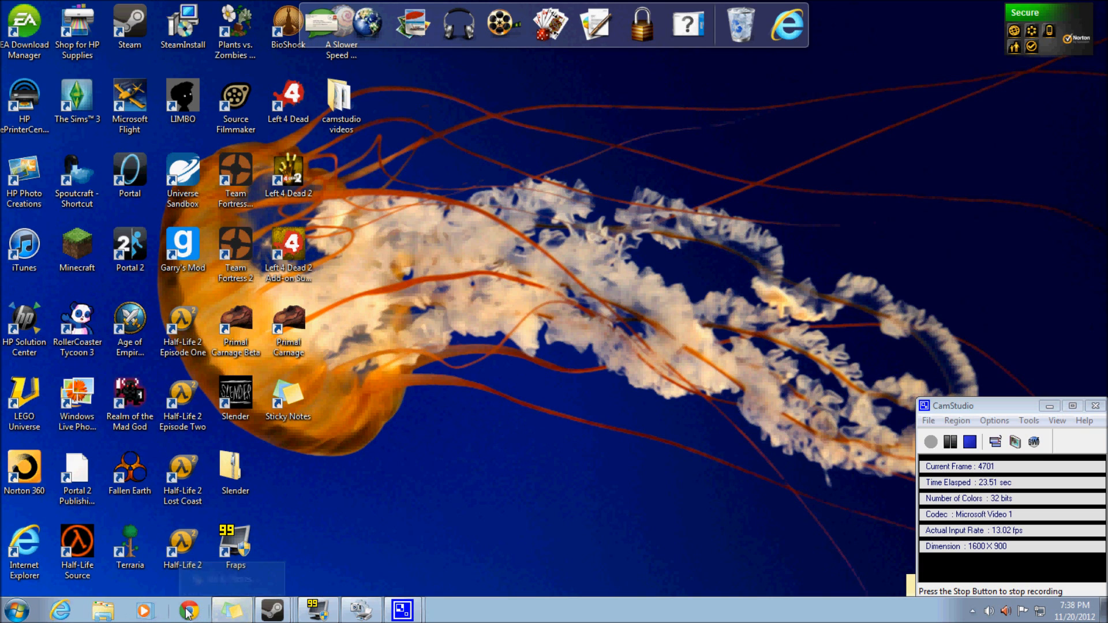
Step: Launch Chrome and go to the gamelab.mit.edu page for A Slower Speed of Light
click(188, 610)
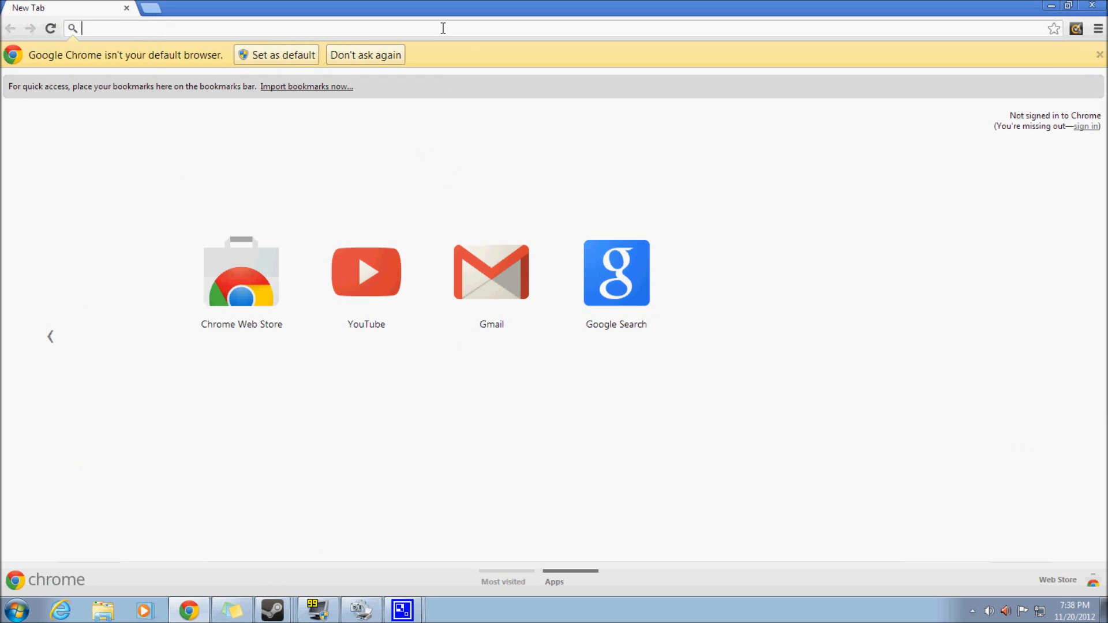
text(a)
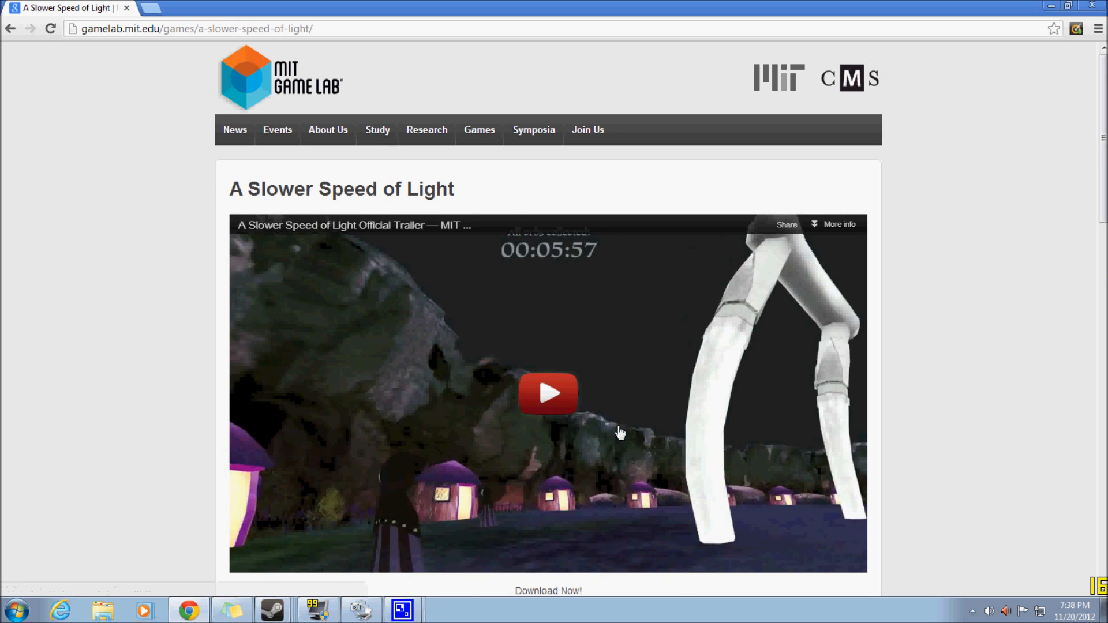
Step: Scroll down to Download Now! and request the For Windows download
scroll(down, 3)
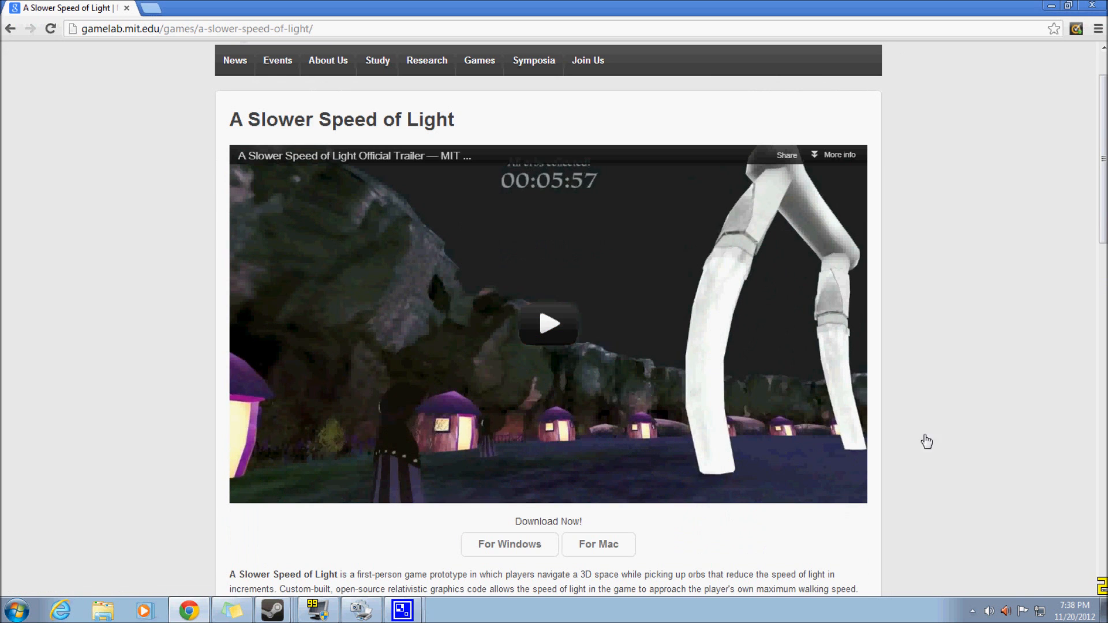
scroll(down, 3)
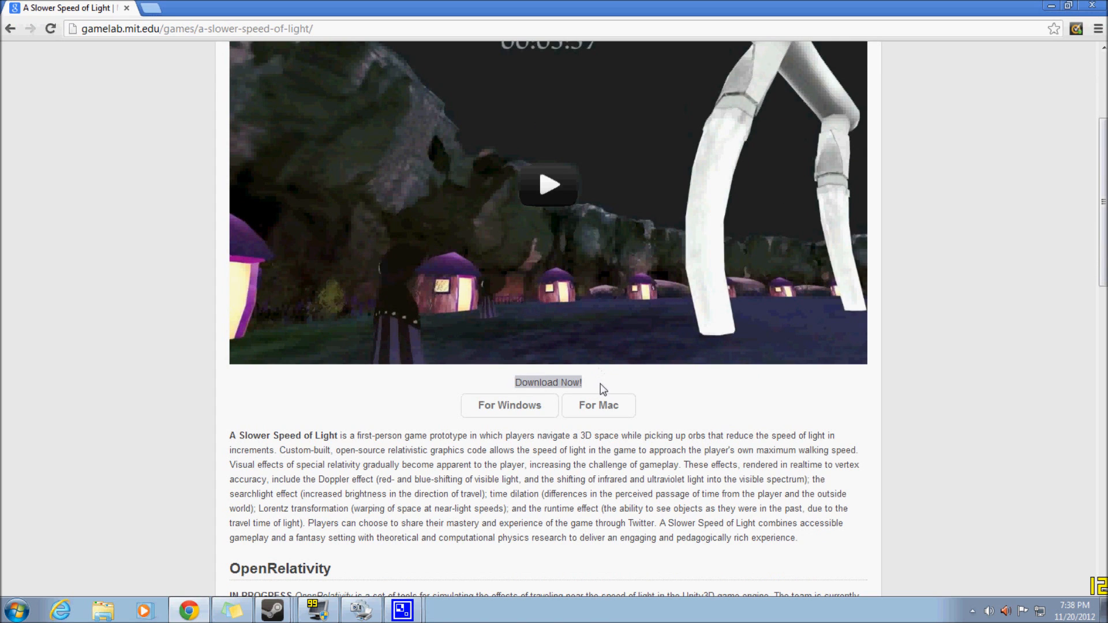
mouse_move(510, 406)
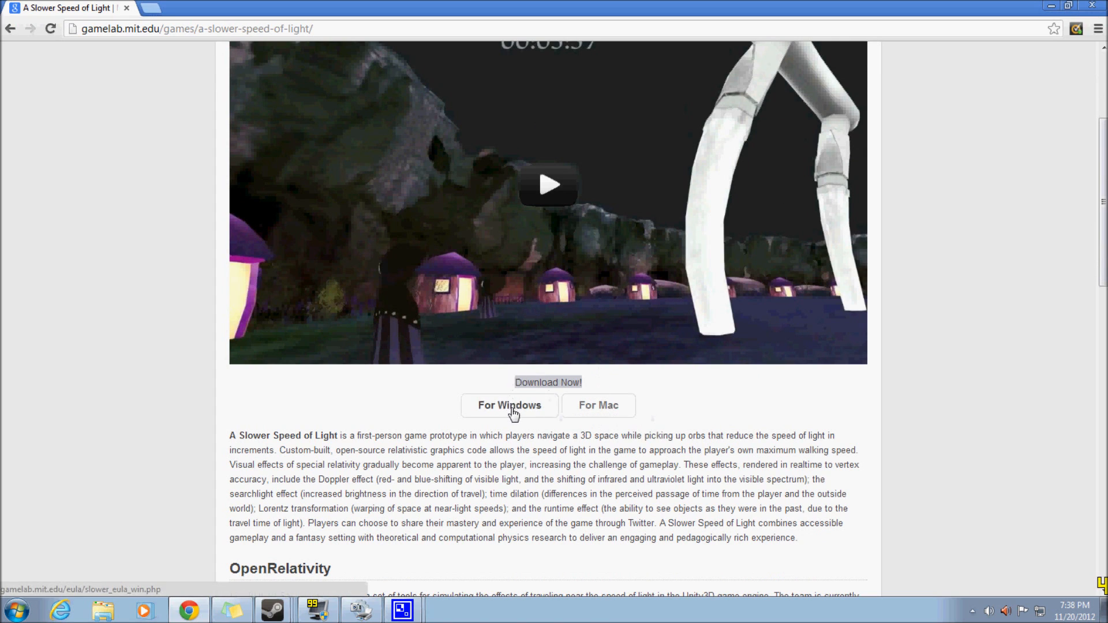
mouse_move(511, 413)
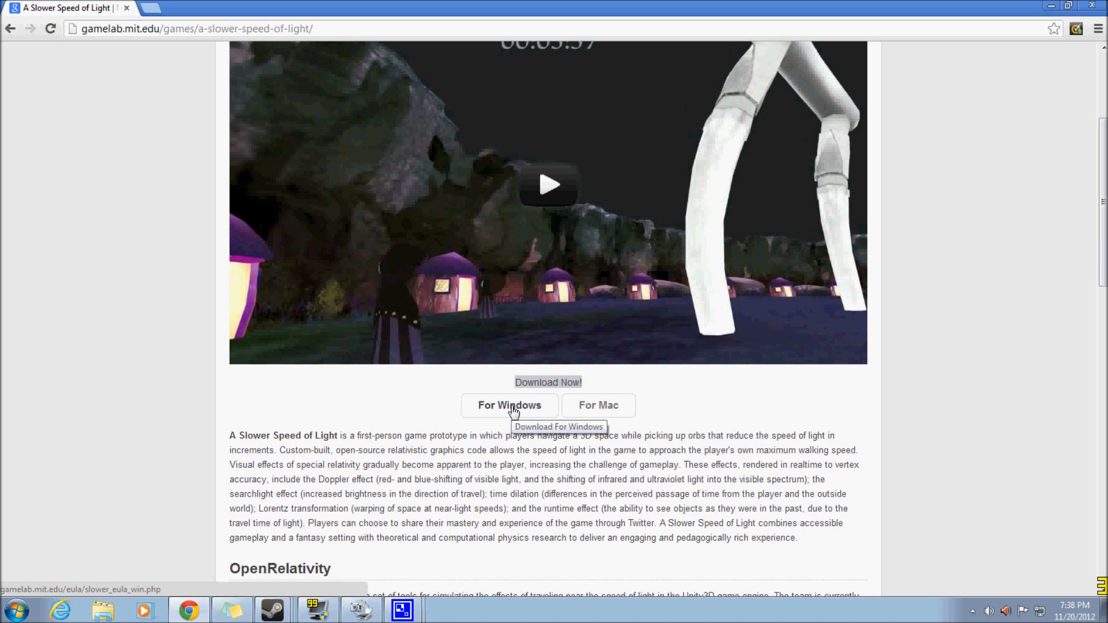
click(509, 405)
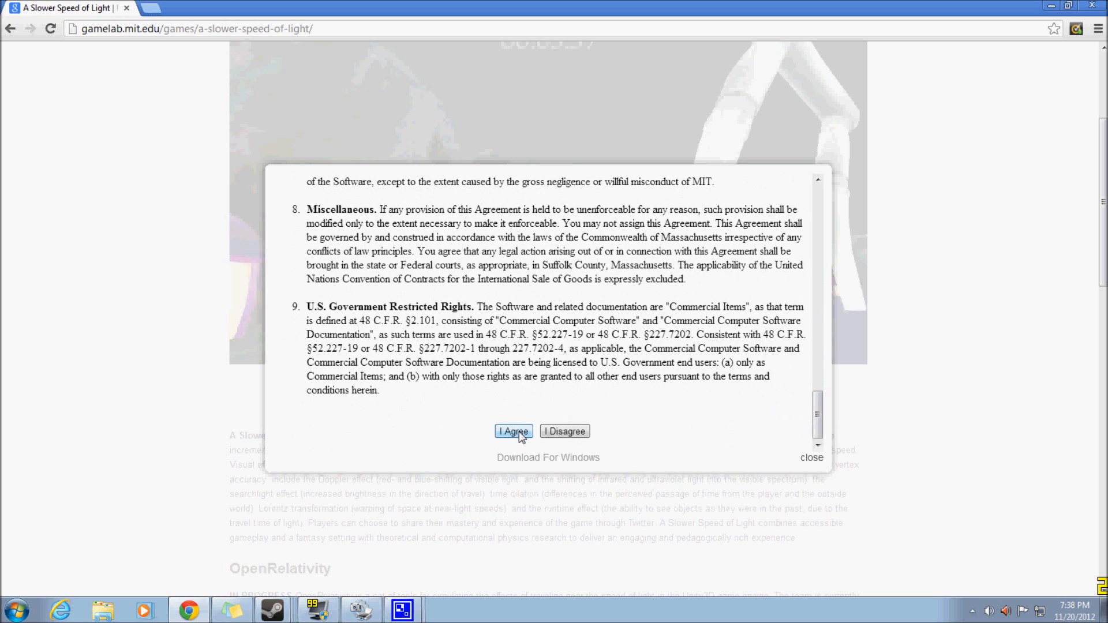
Step: Accept the licence and set the downloading game zip to open when done
click(513, 432)
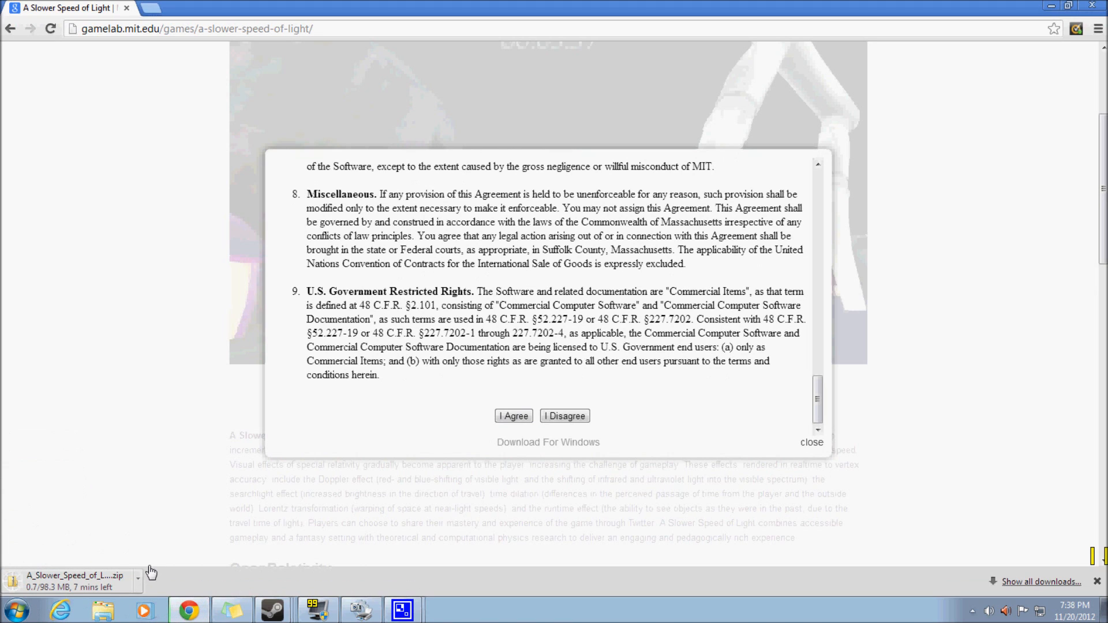
click(138, 580)
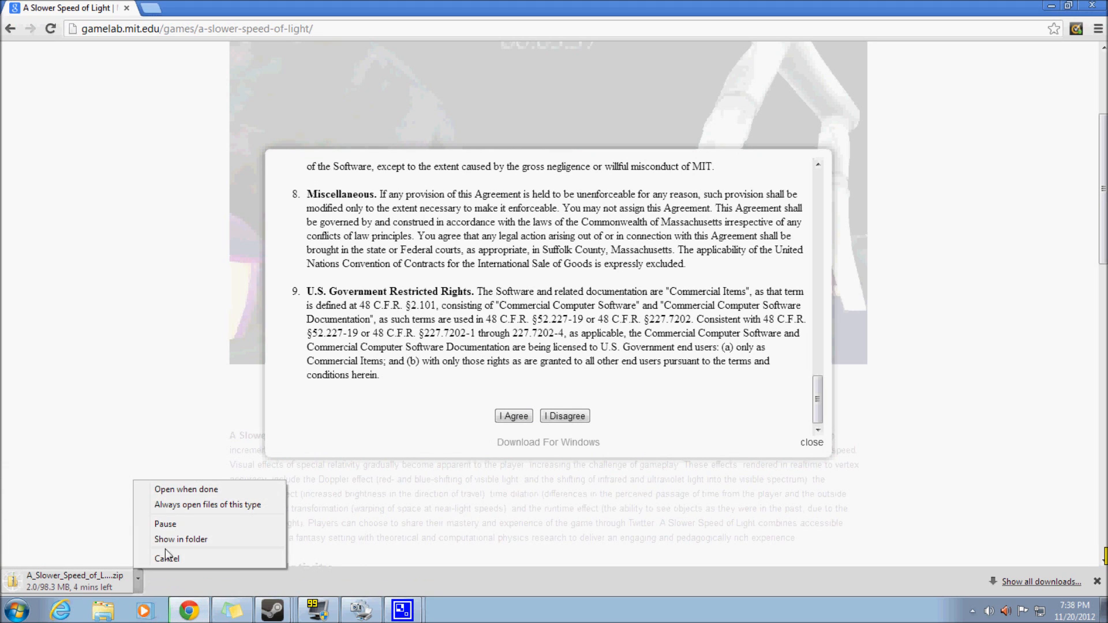
click(186, 489)
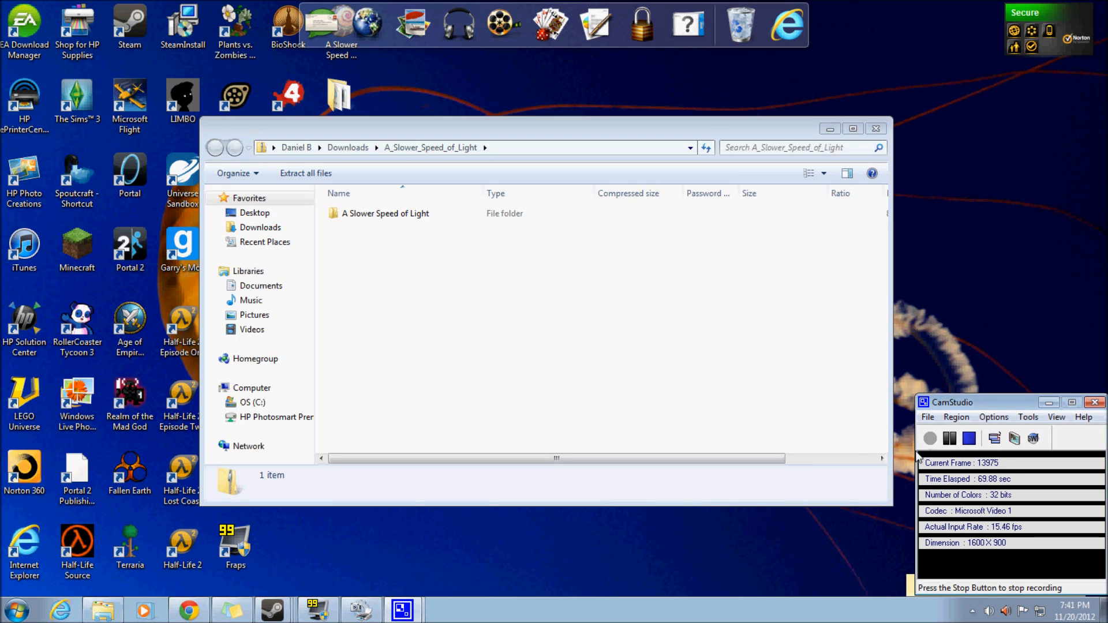
mouse_move(504, 335)
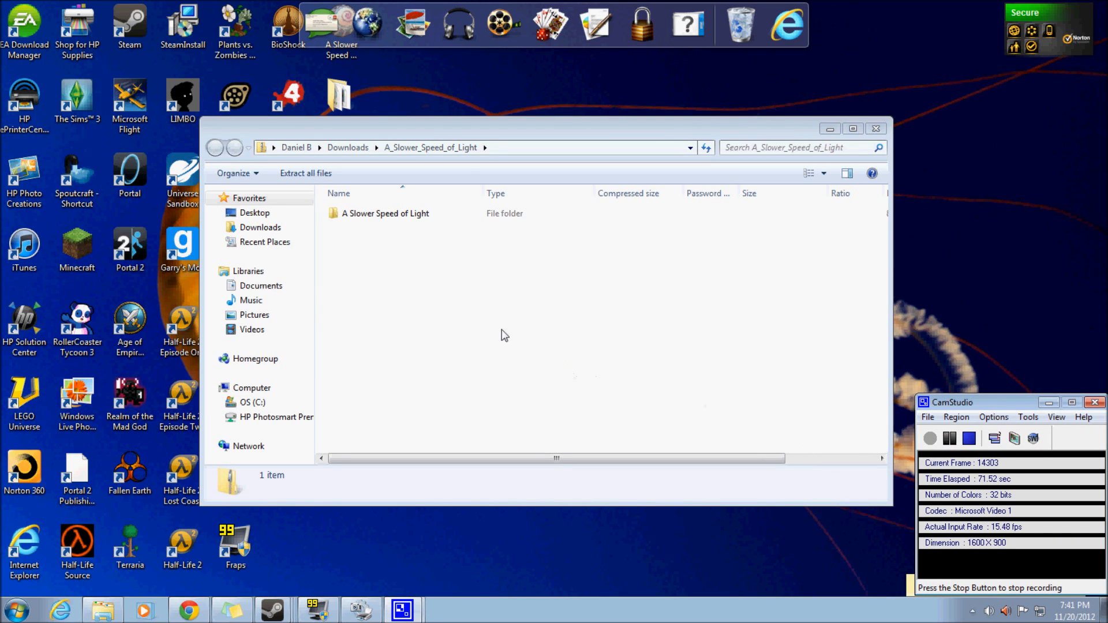
Step: Open the zip's A Slower Speed of Light folder and drag the application onto the desktop
drag(504, 128, 532, 133)
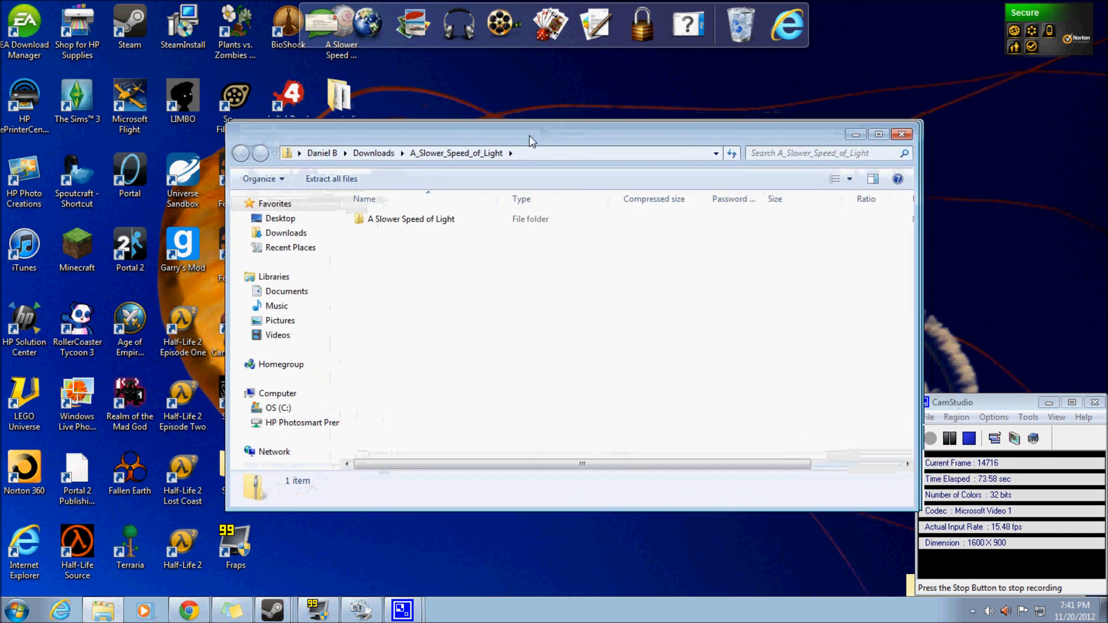
drag(530, 139, 510, 146)
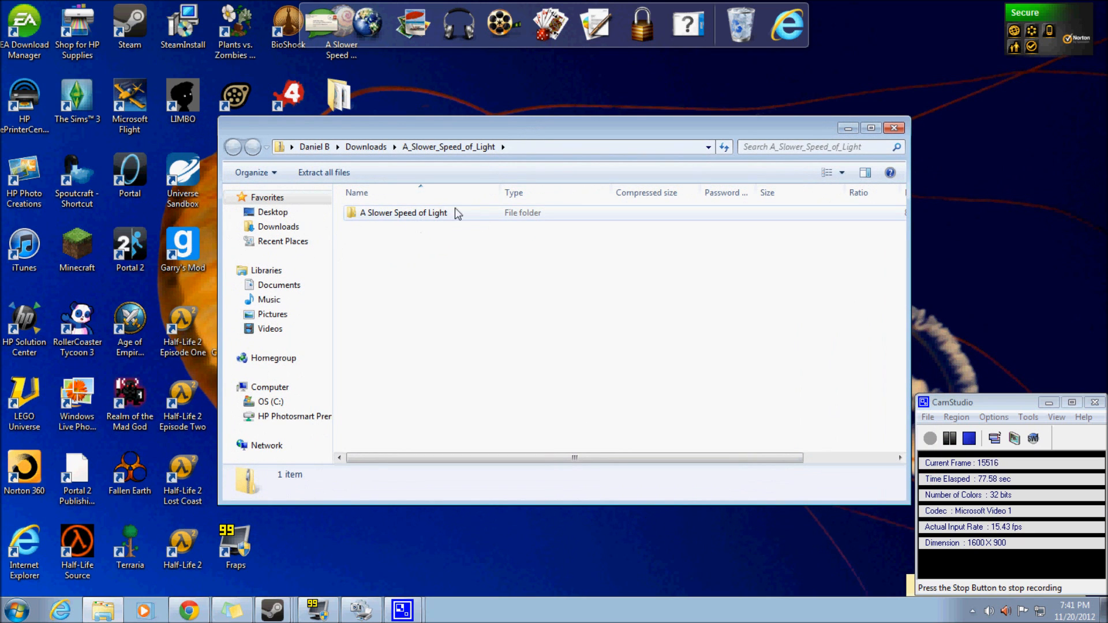
double_click(405, 214)
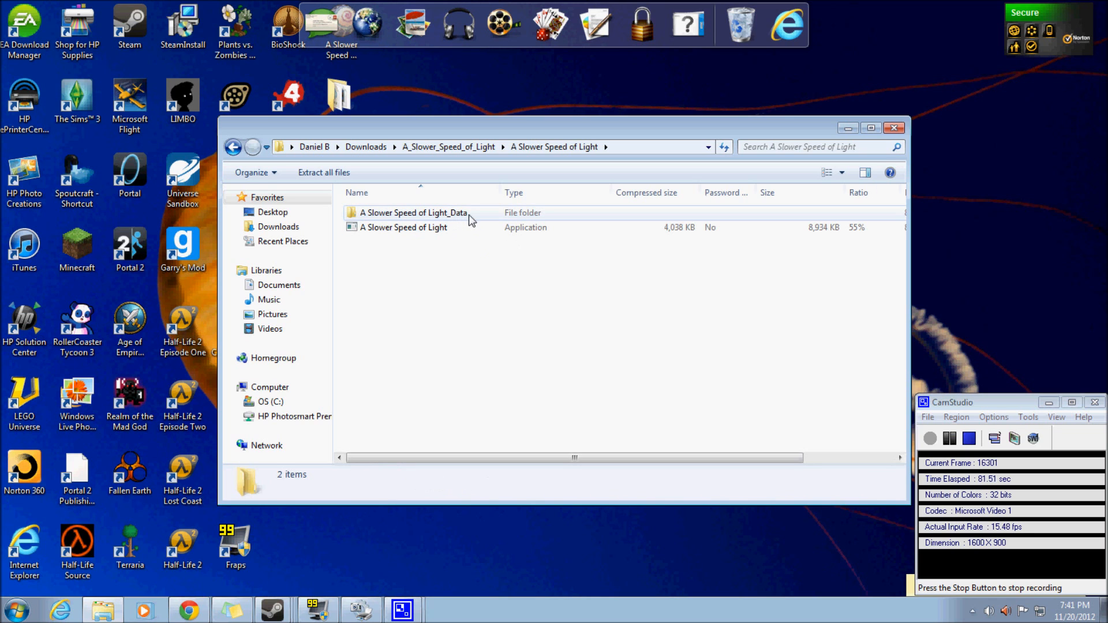
click(404, 227)
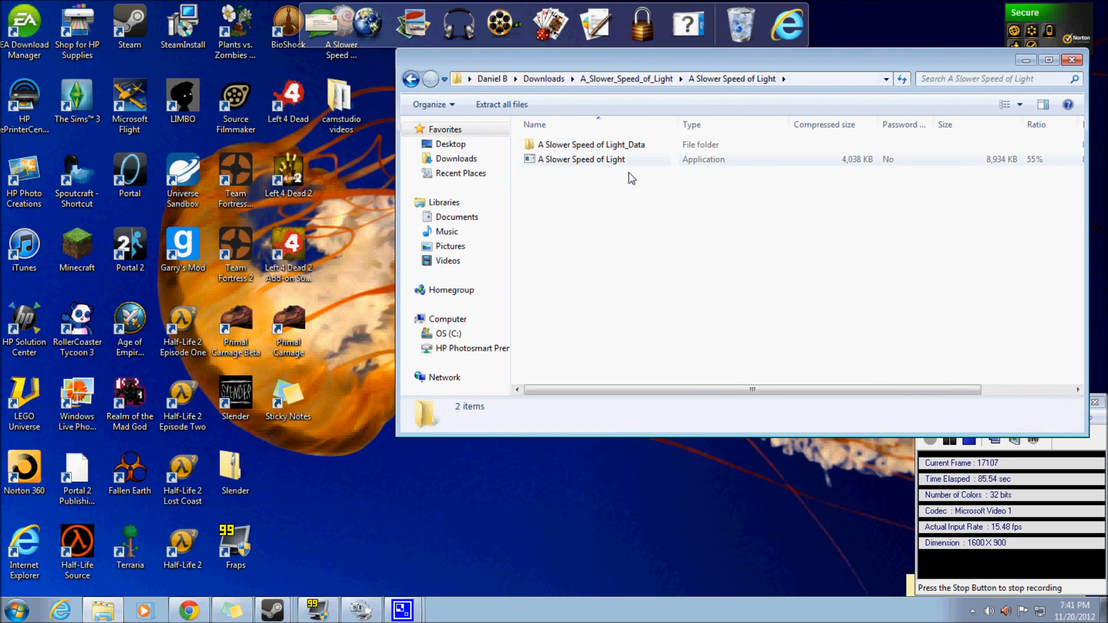
click(581, 159)
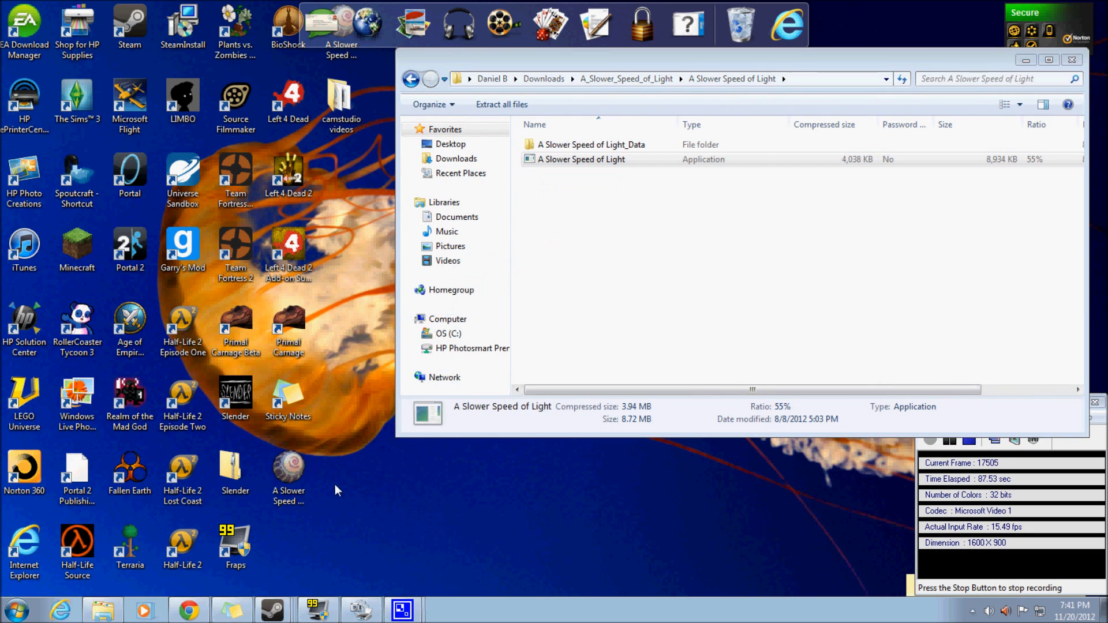
mouse_move(1004, 69)
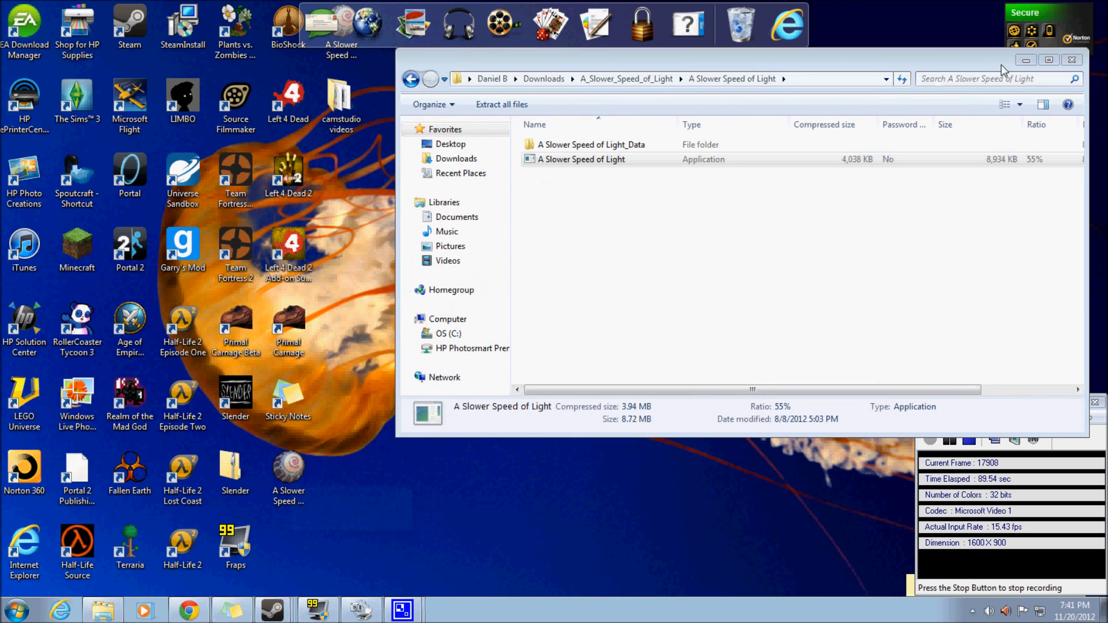
click(1072, 60)
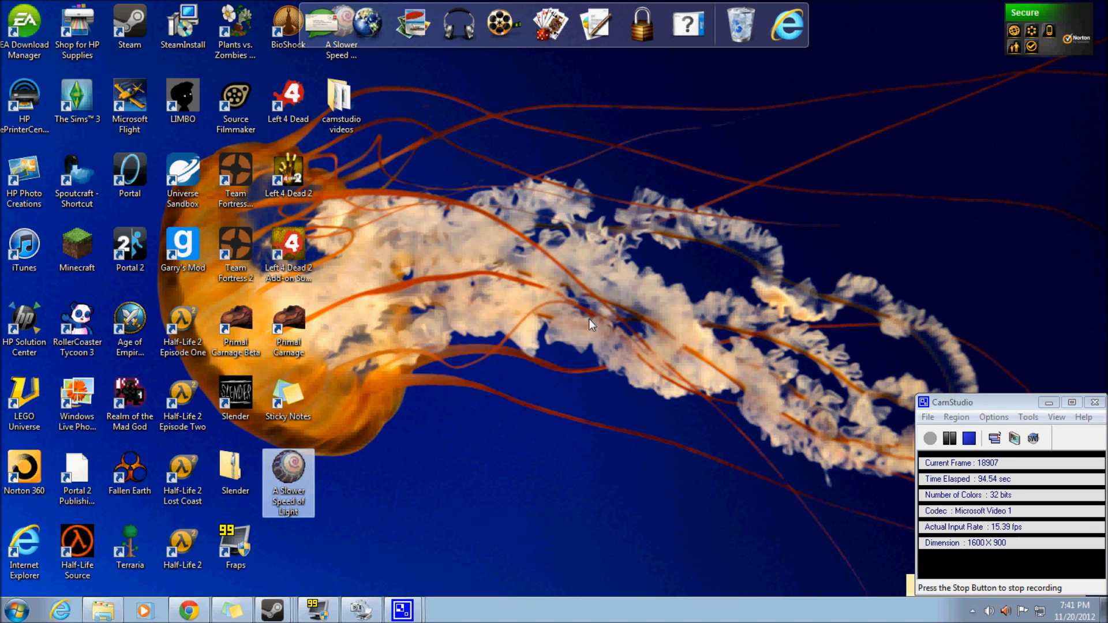
Step: Run the desktop game copy and dismiss its 'Data folder not found' error
double_click(288, 476)
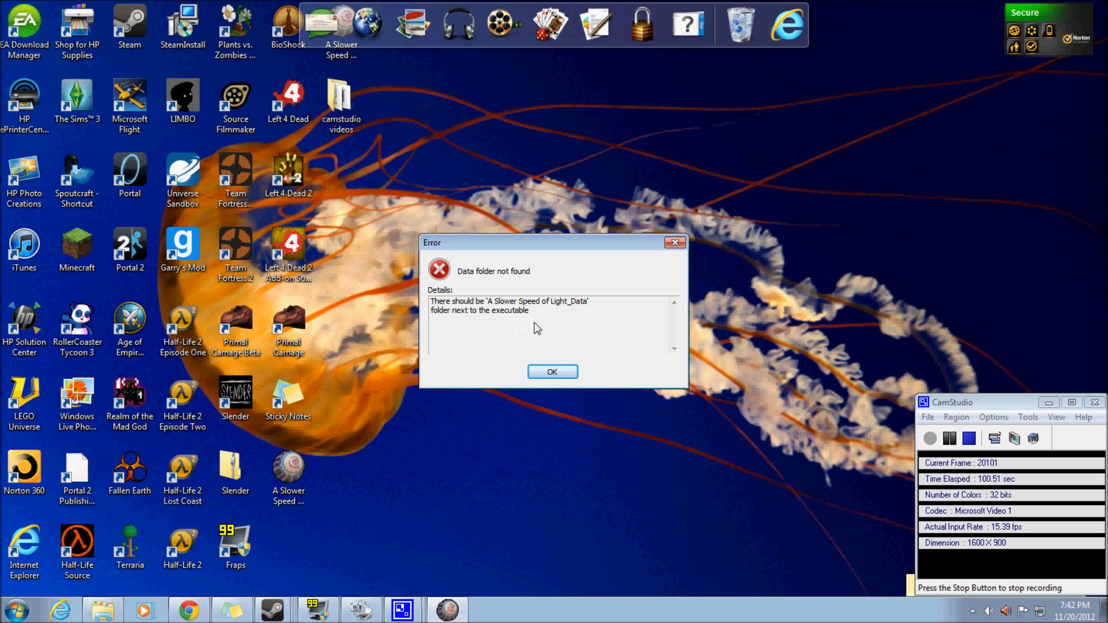
click(552, 372)
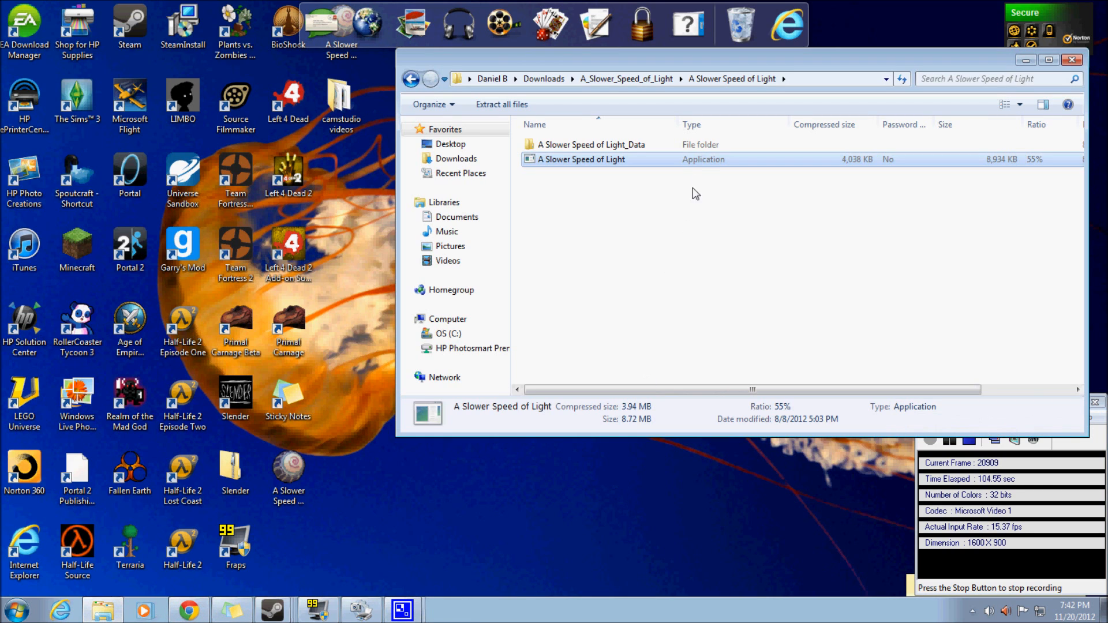
Step: Drag the A Slower Speed of Light_Data folder from the zip onto the desktop
click(592, 145)
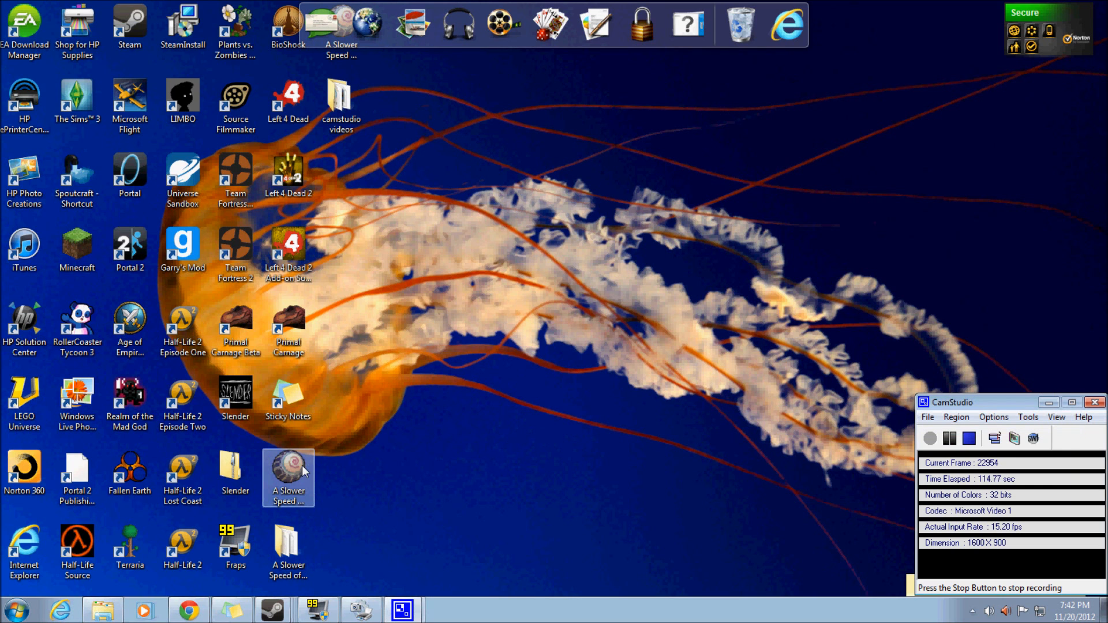
Step: Launch the desktop game, allow it past the unverified-publisher warning, and reposition the Configuration window
double_click(287, 478)
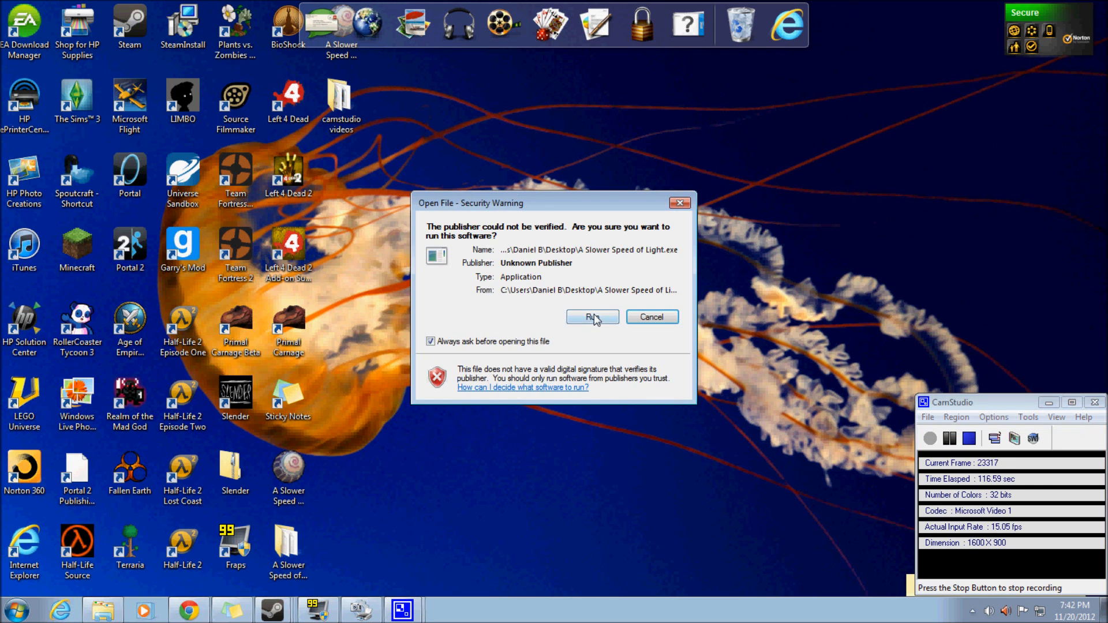
click(592, 317)
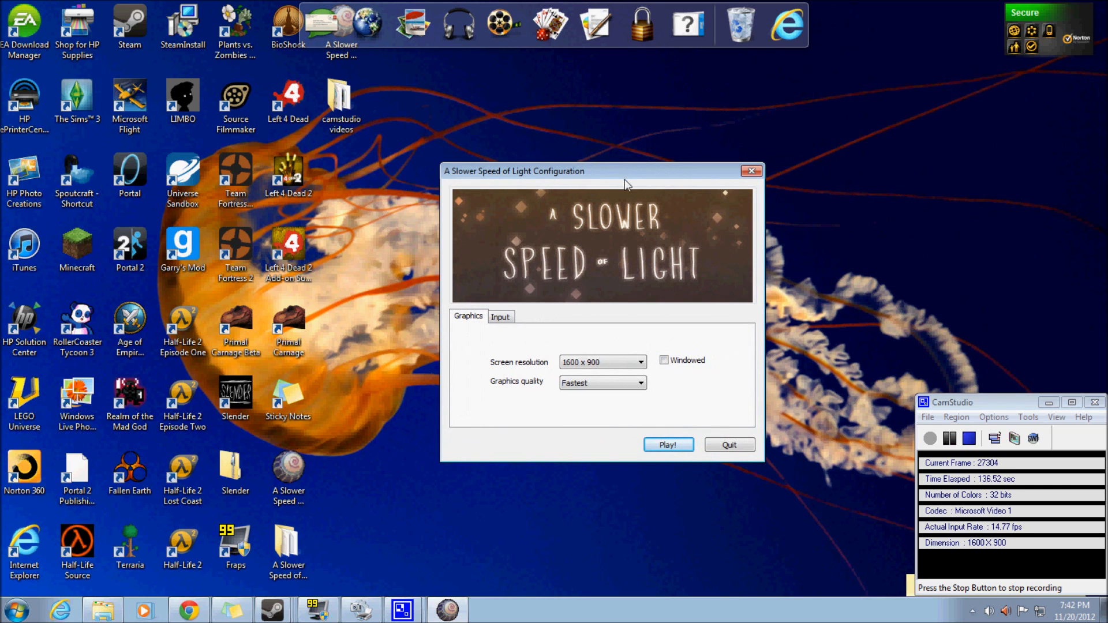
mouse_move(753, 228)
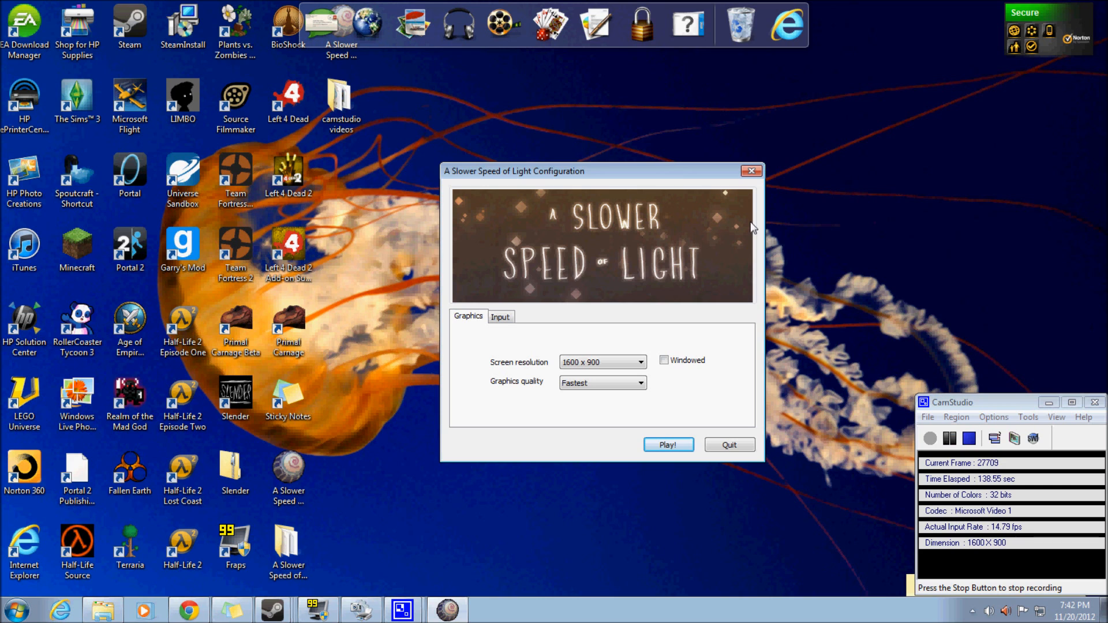
drag(601, 170, 569, 143)
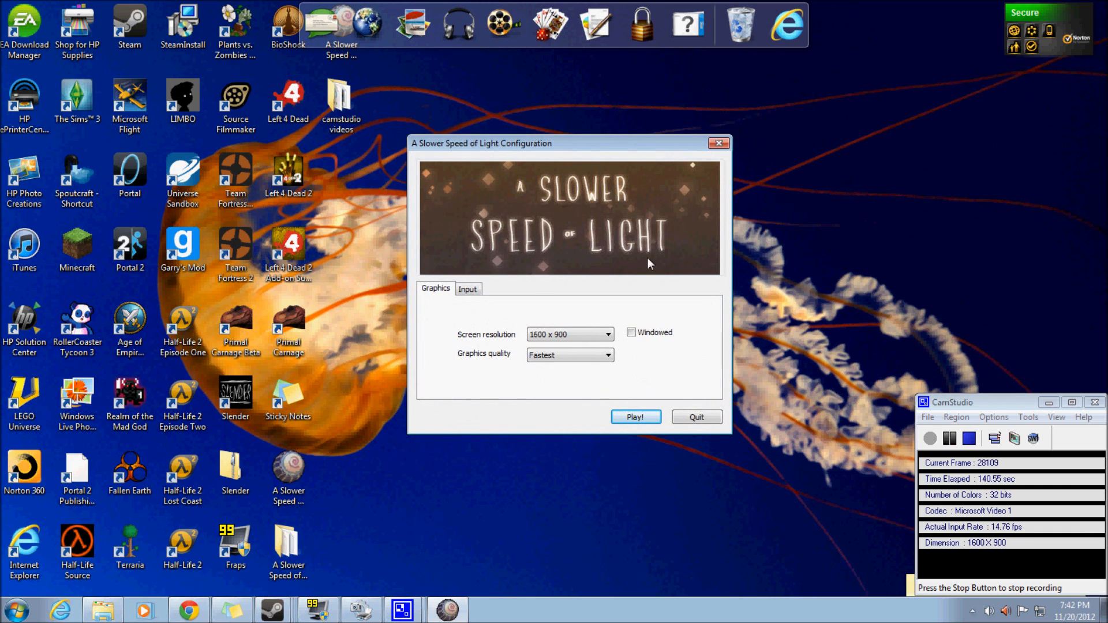